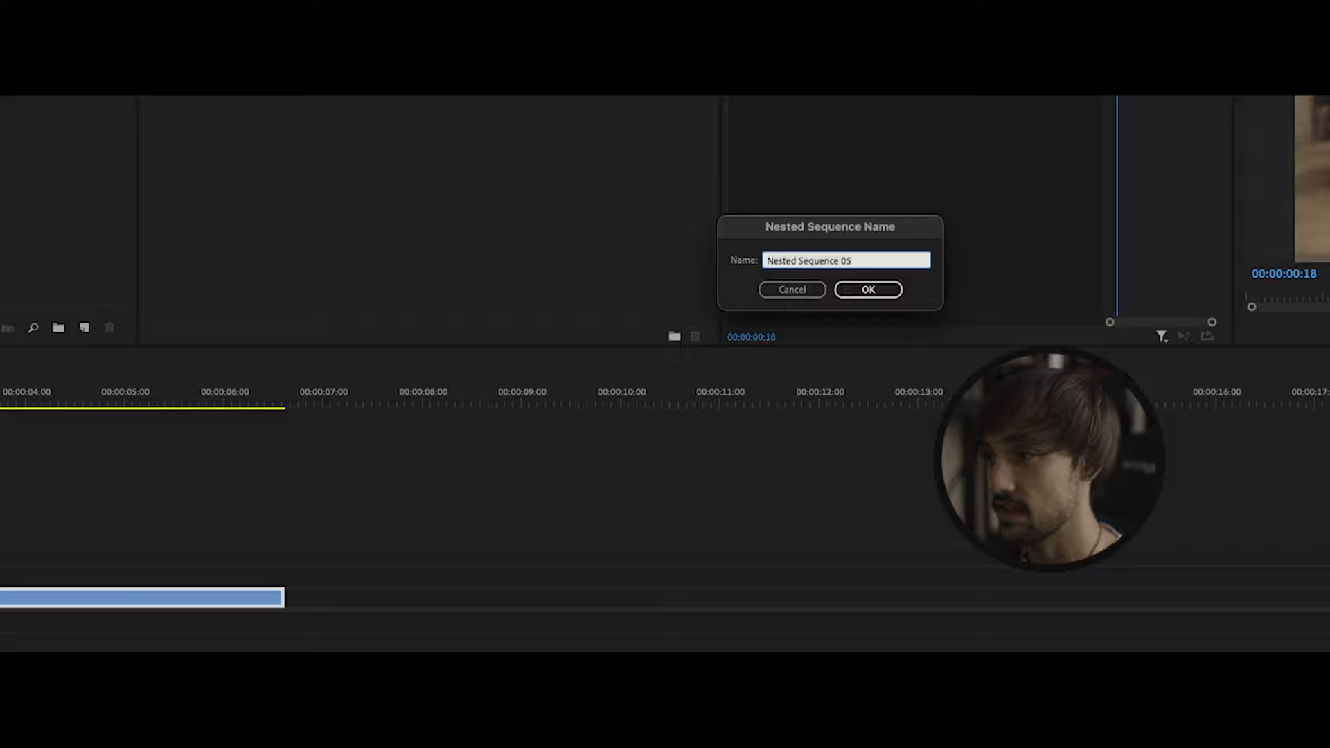
Step: Confirm the Nested Sequence 05 name and set the nested clip's speed to 80%
left_click(867, 290)
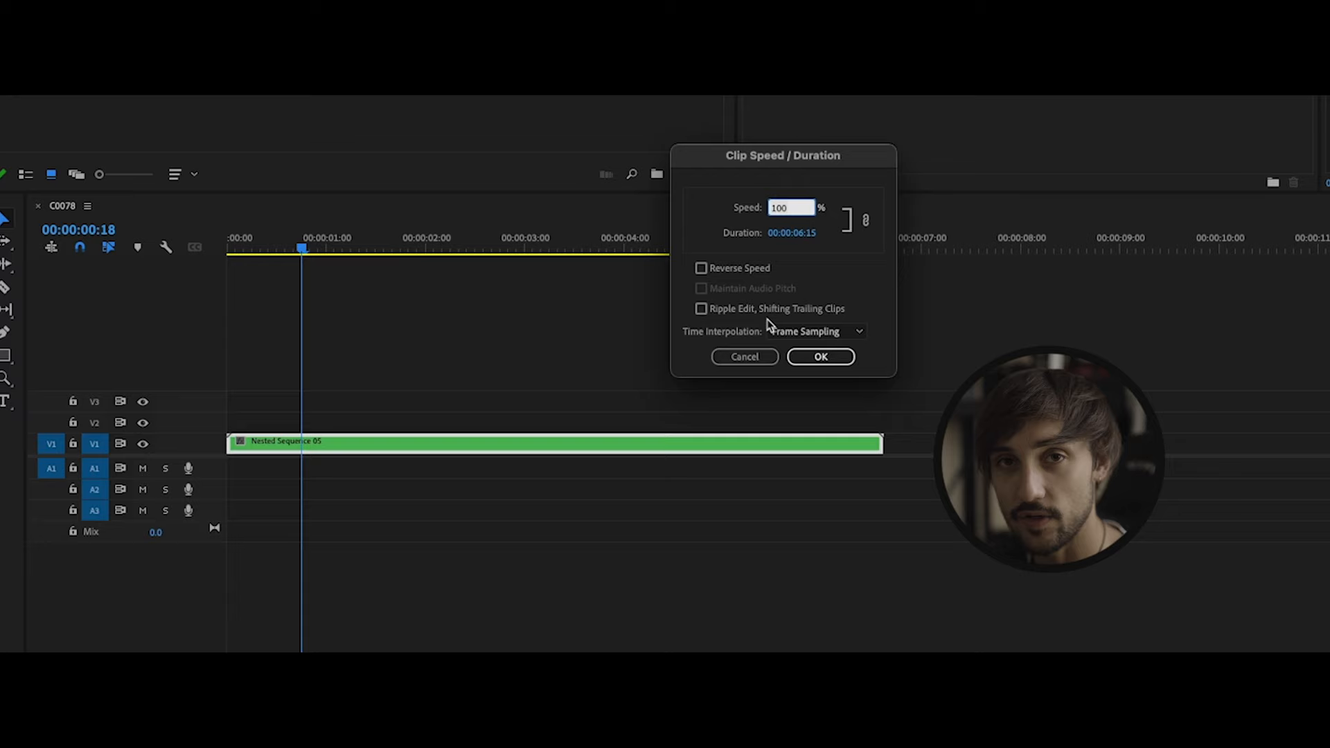
type("80")
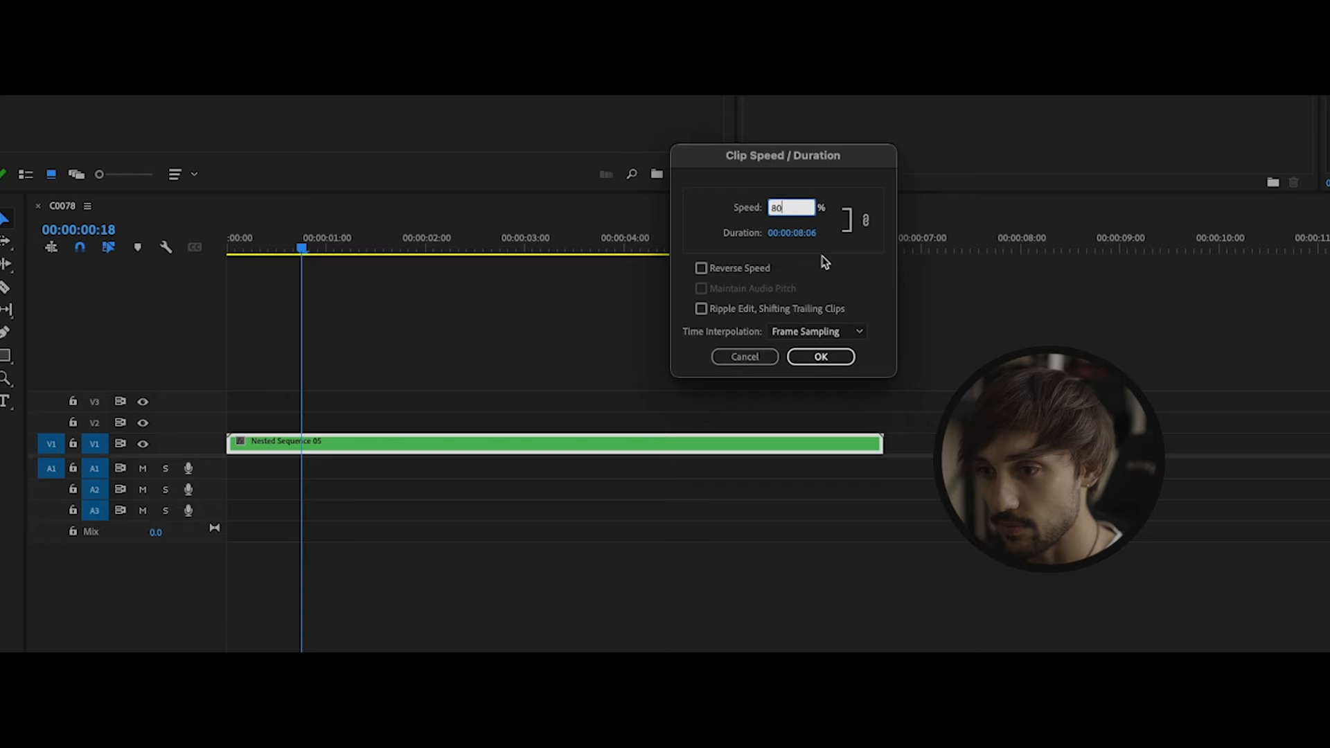
left_click(820, 356)
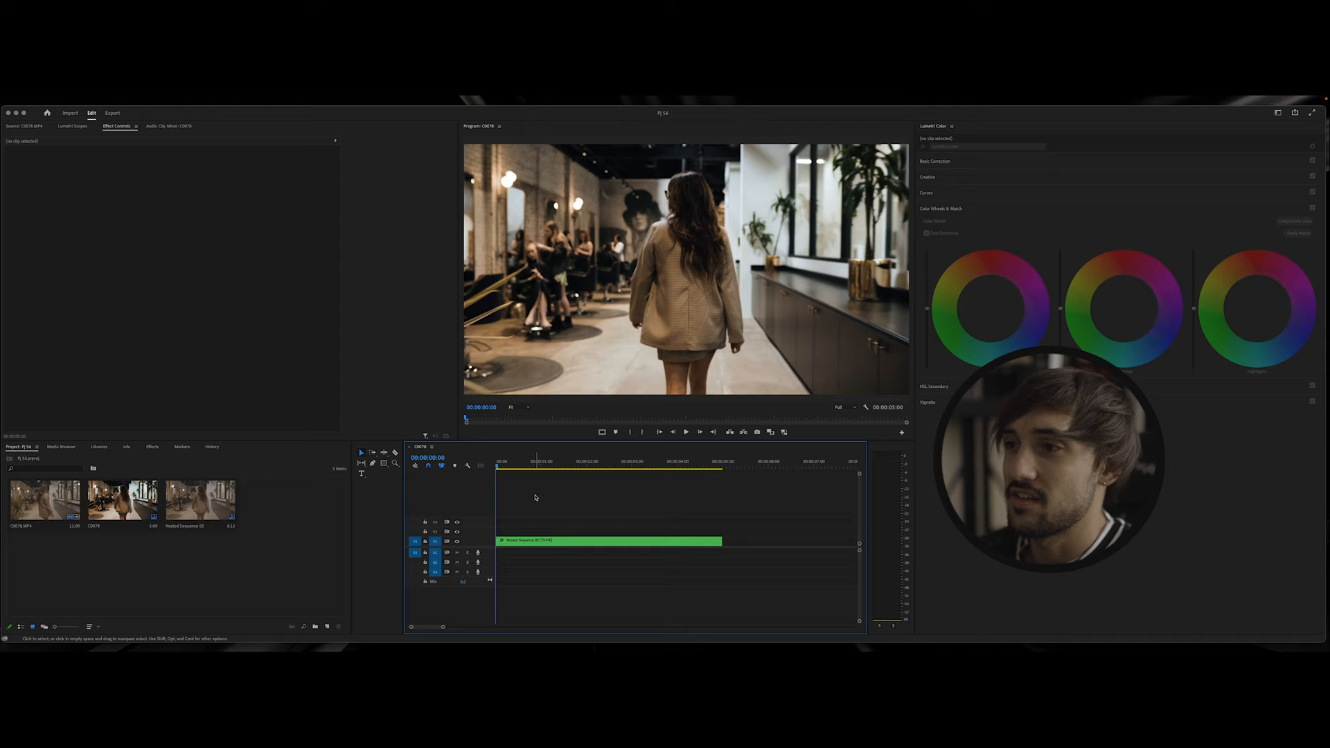
Step: Switch to the Editing workspace with the Effects panel beside the timeline
left_click(608, 541)
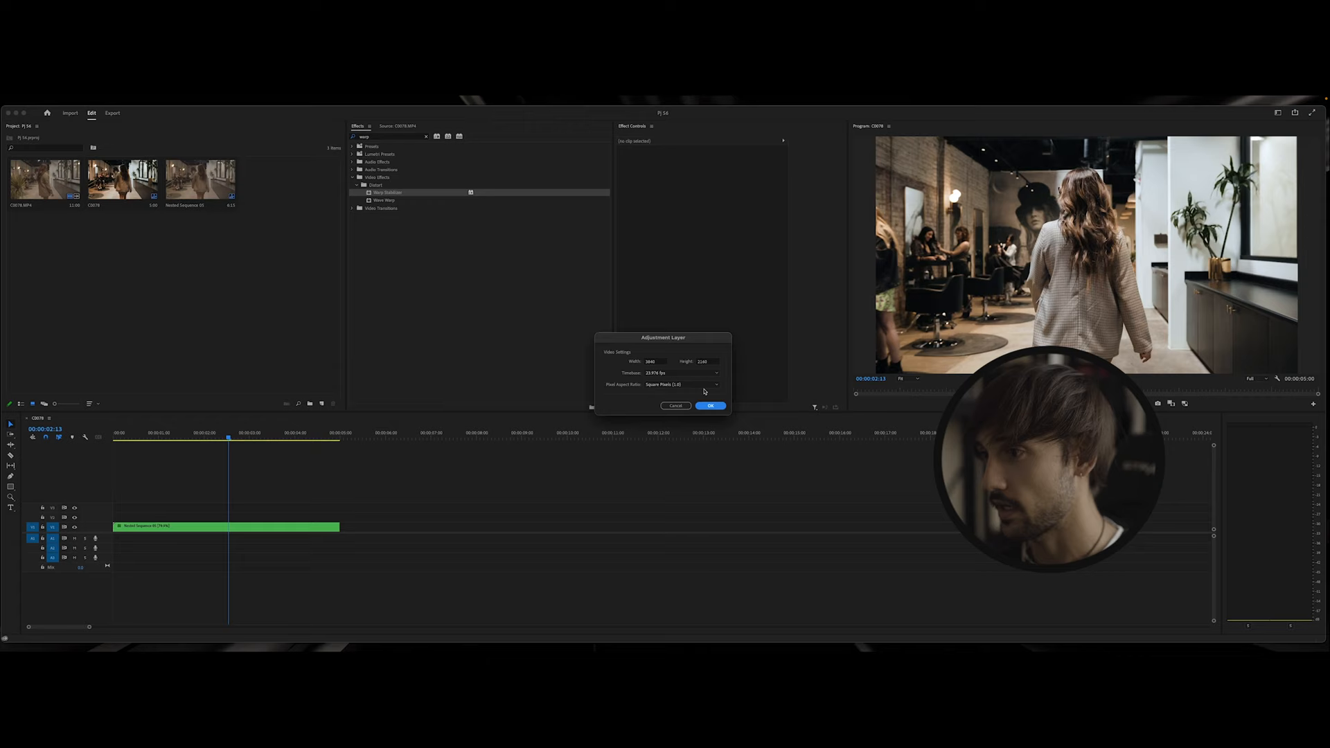
Step: Confirm a new Adjustment Layer matching the sequence's size and frame rate
left_click(710, 406)
type("cro")
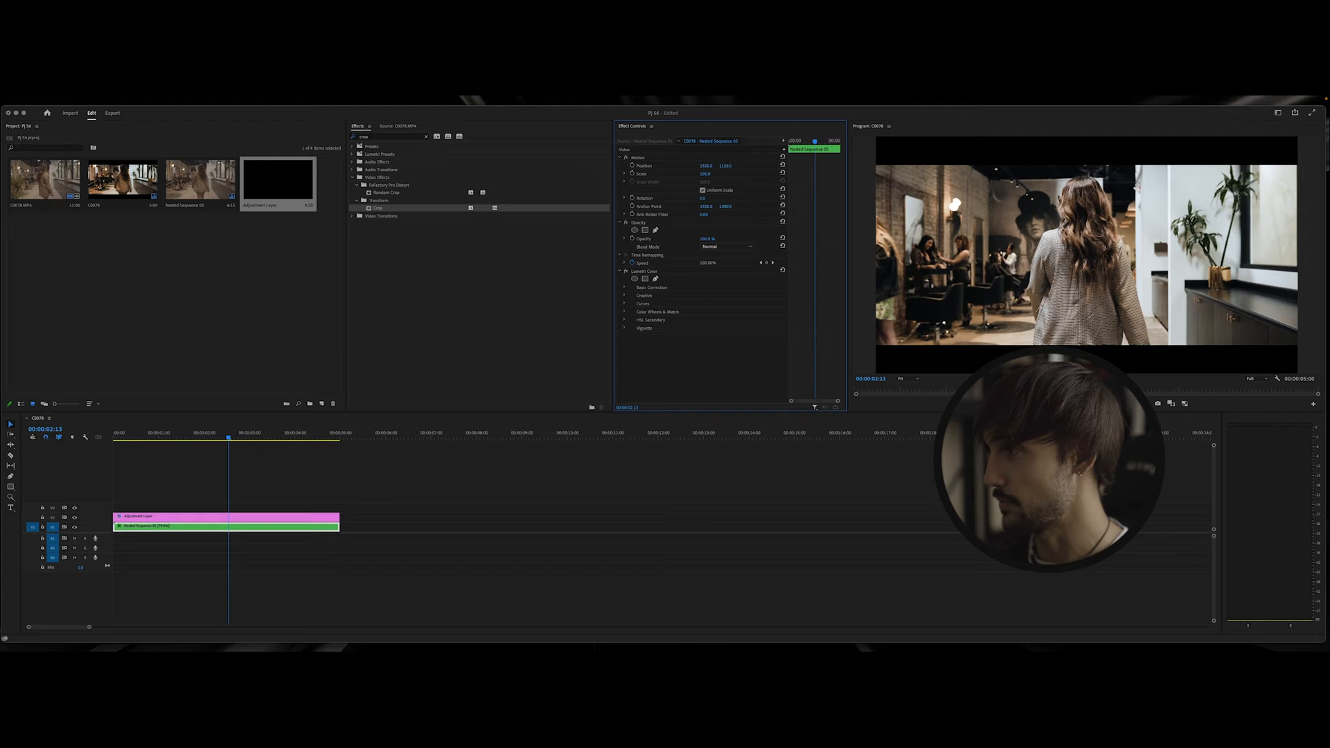
Step: Place the Adjustment Layer on V2 and crop its Top and Bottom into cinematic bars
left_click(187, 481)
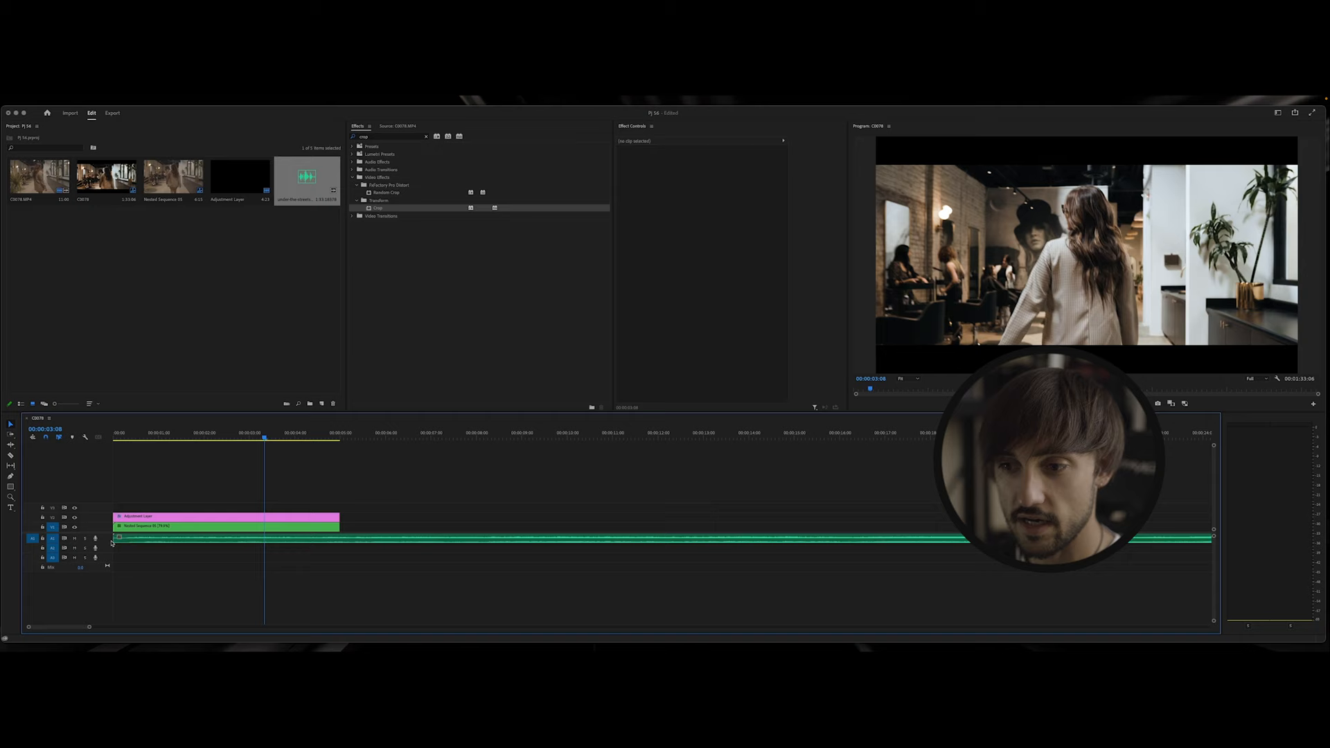
Step: Trim the music on A1 to end with the clip, save the project, and deselect
left_click(225, 537)
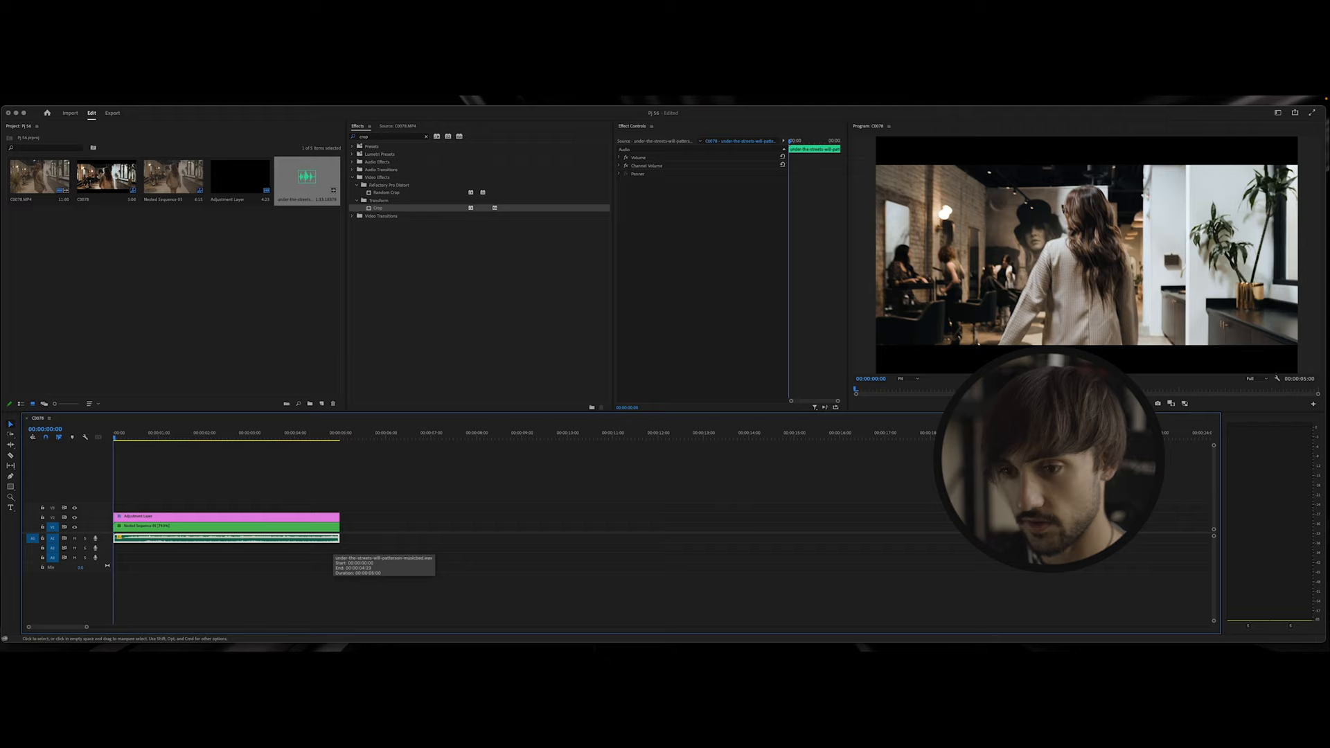
key("cmd+s")
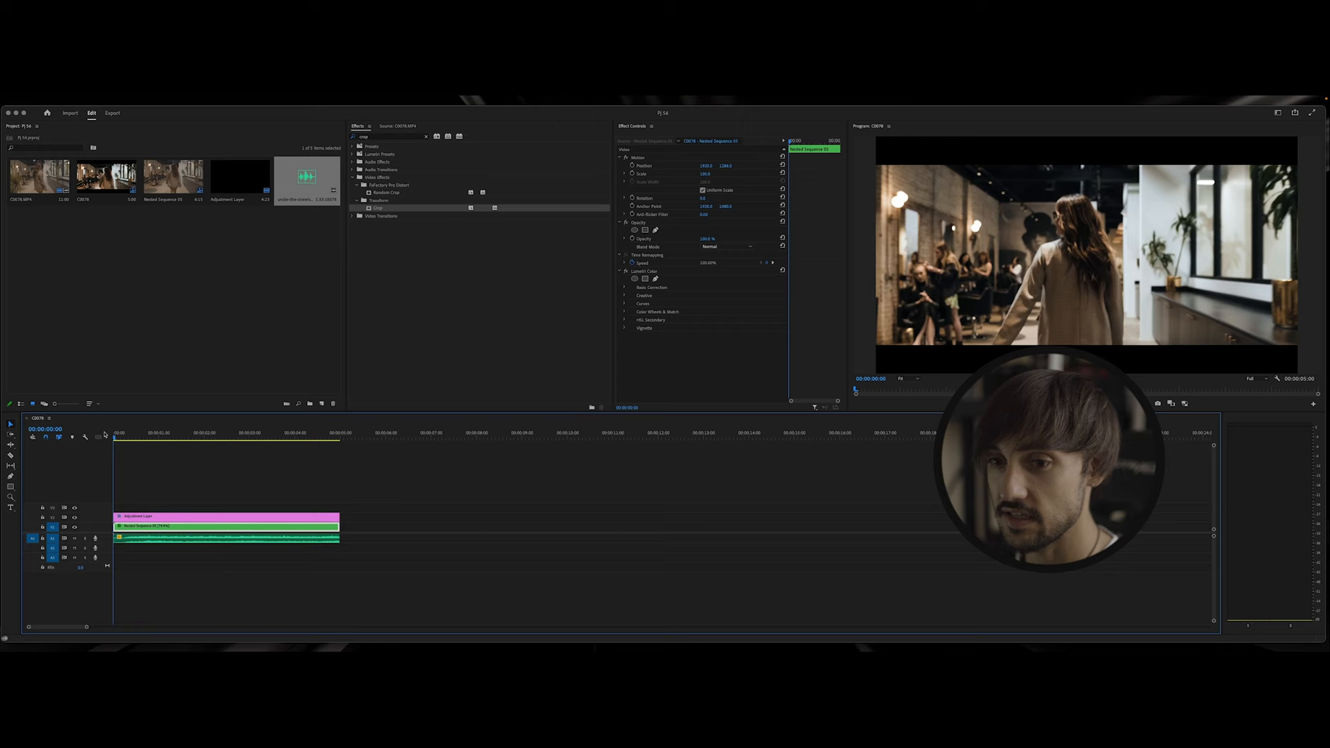
left_click(166, 472)
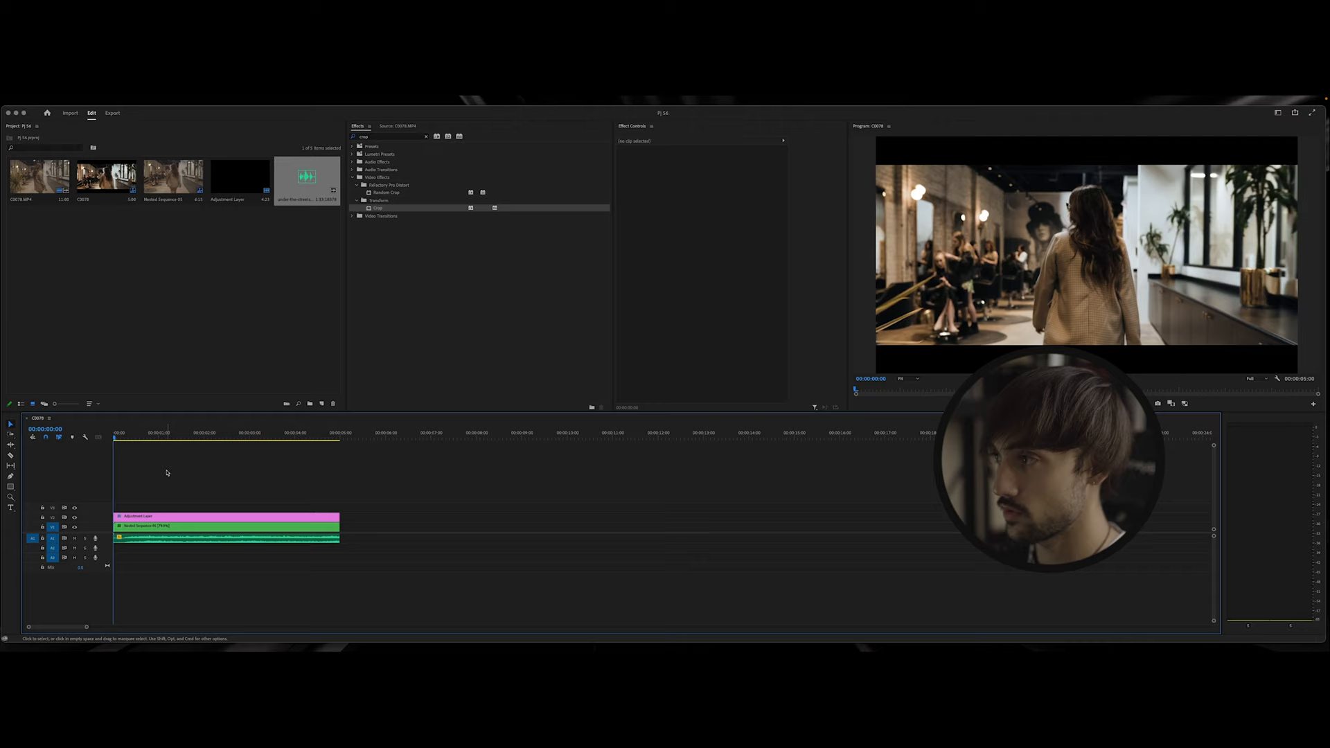